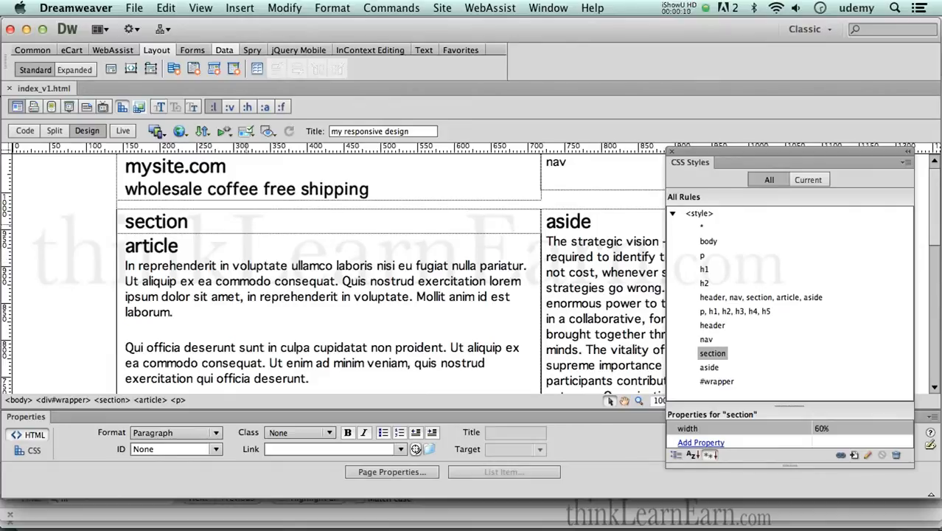
Start a new CSS rule for the mysite.com heading, proposed as '#wrapper header h1'
click(255, 280)
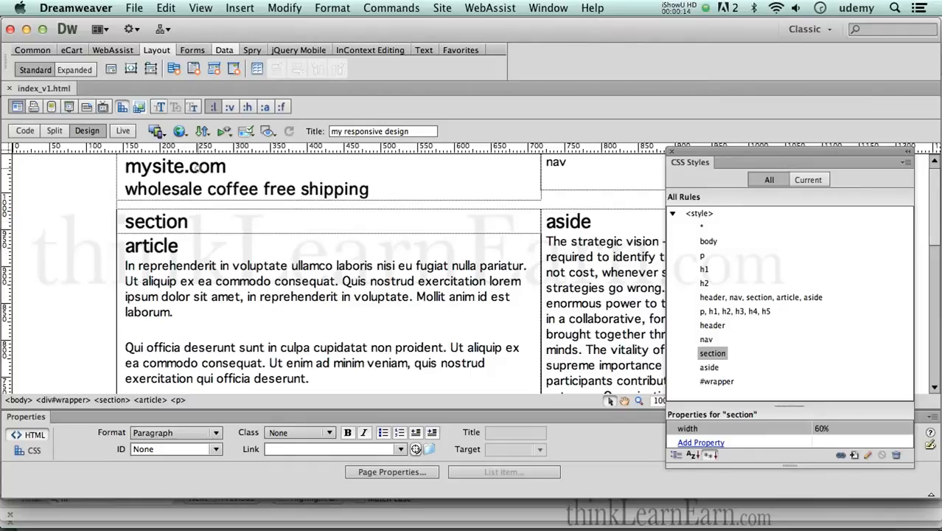
click(175, 165)
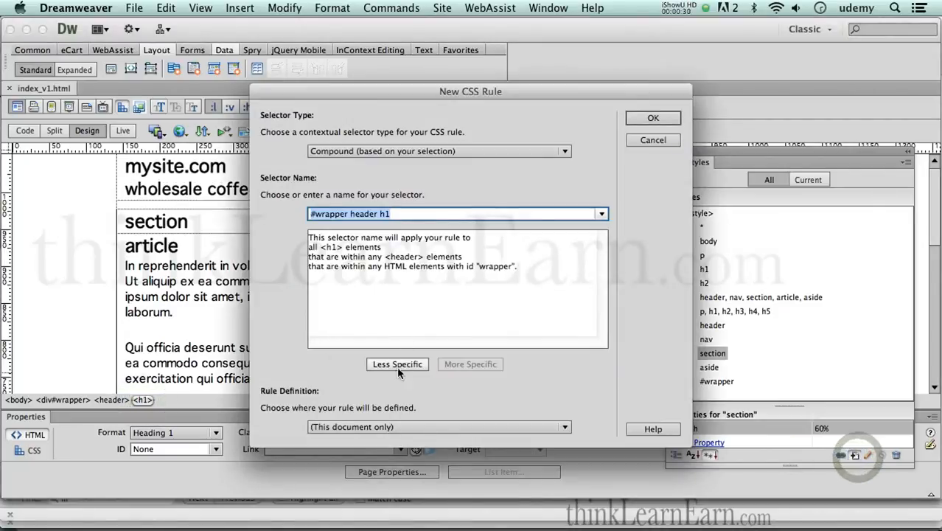
Define a 'header h1' rule making the heading uppercase and blue #66C
click(397, 364)
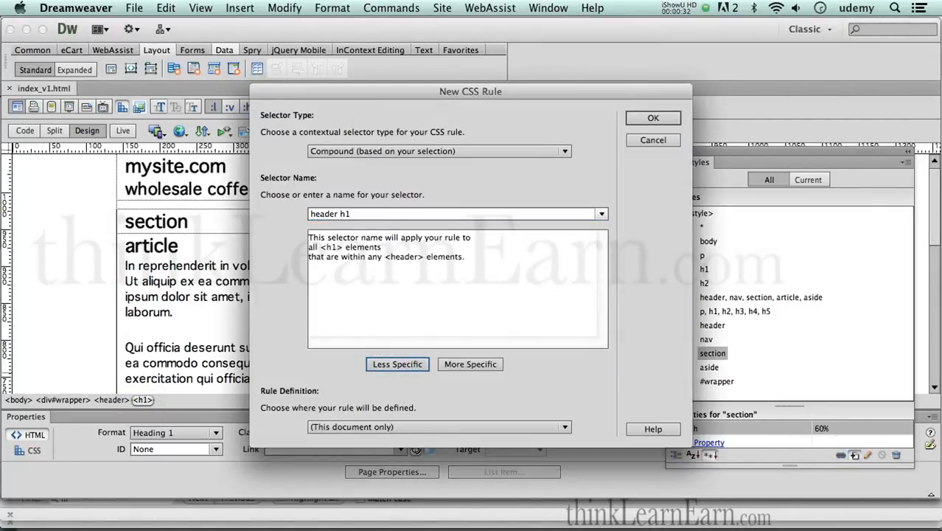
click(651, 118)
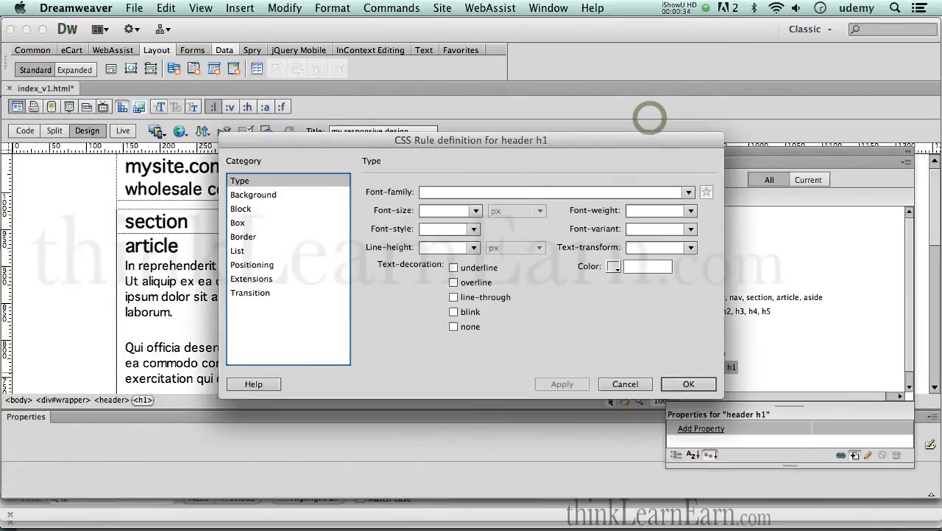
click(690, 247)
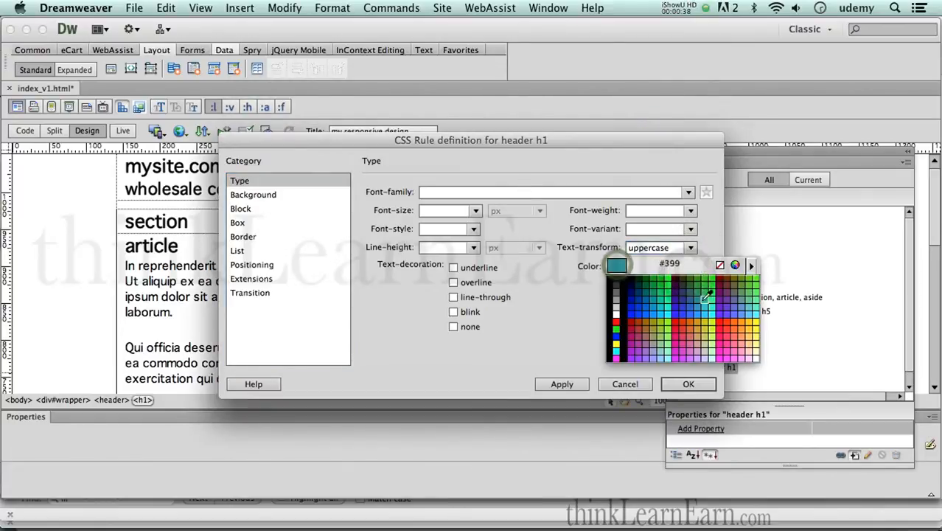
click(705, 298)
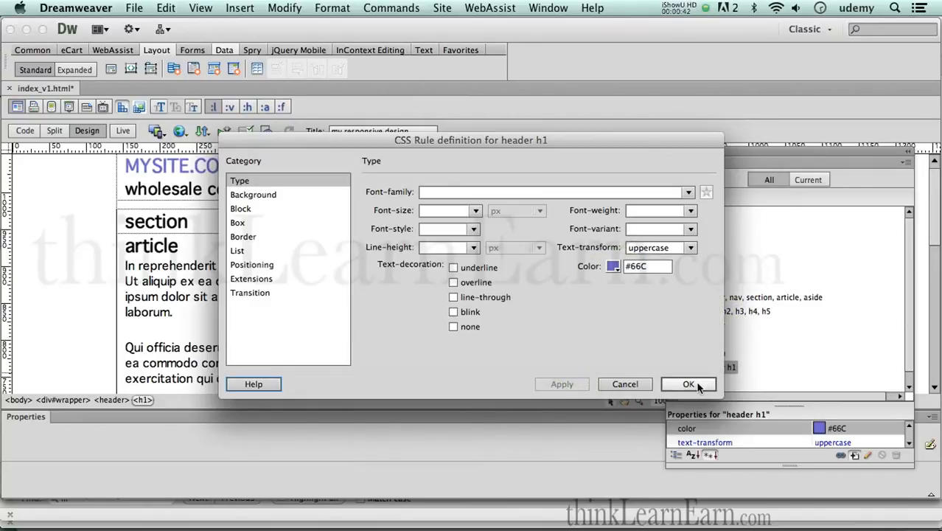
click(688, 383)
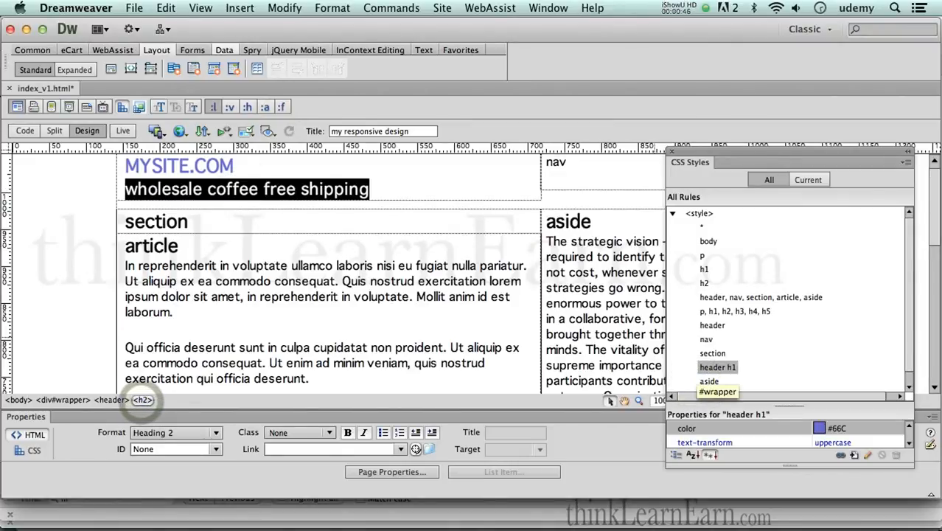
Create a 'header h2' rule for the tagline with a .9em font size
click(855, 454)
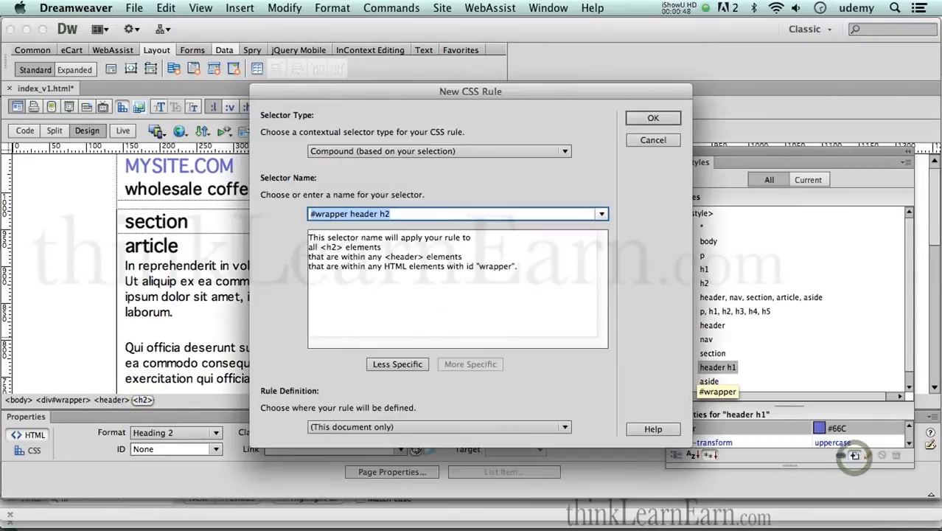
click(651, 118)
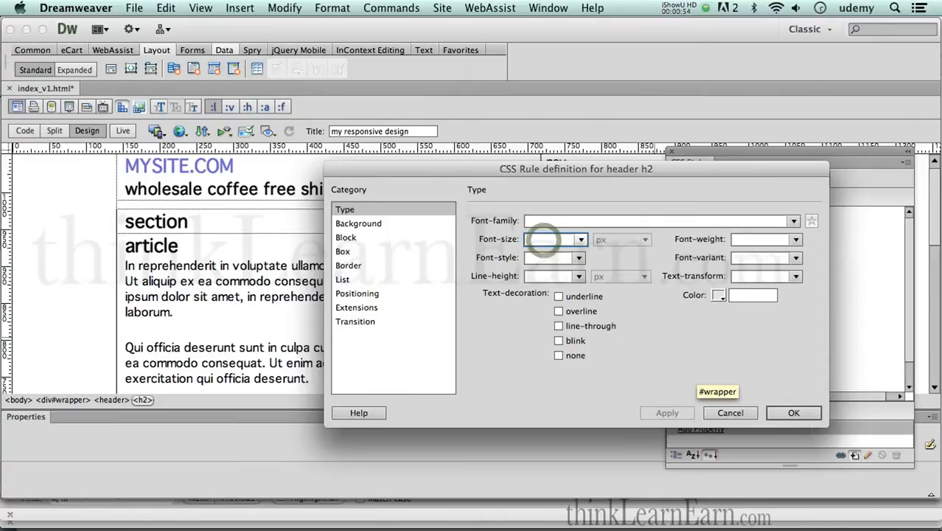
text(.9)
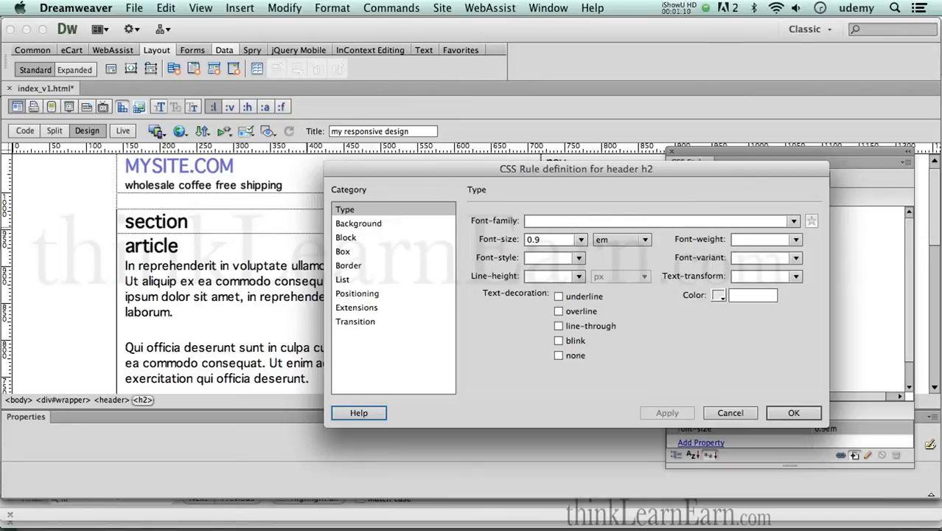
mouse_move(268, 199)
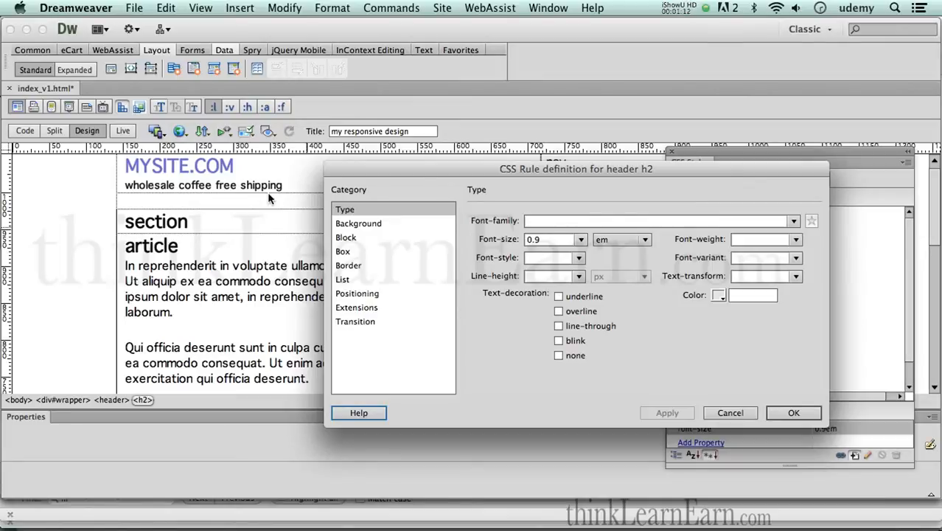
Give the tagline .05em letter spacing, confirm the rule and save the page
click(346, 236)
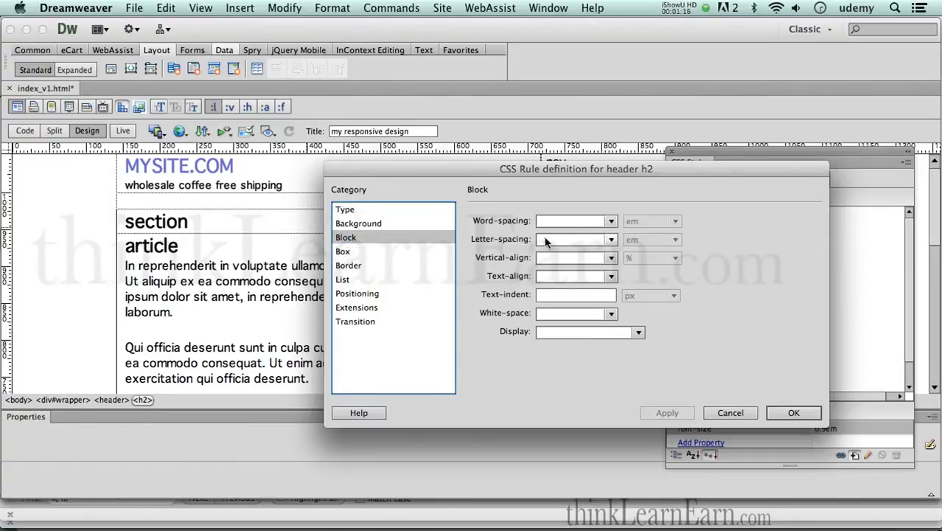
click(572, 239)
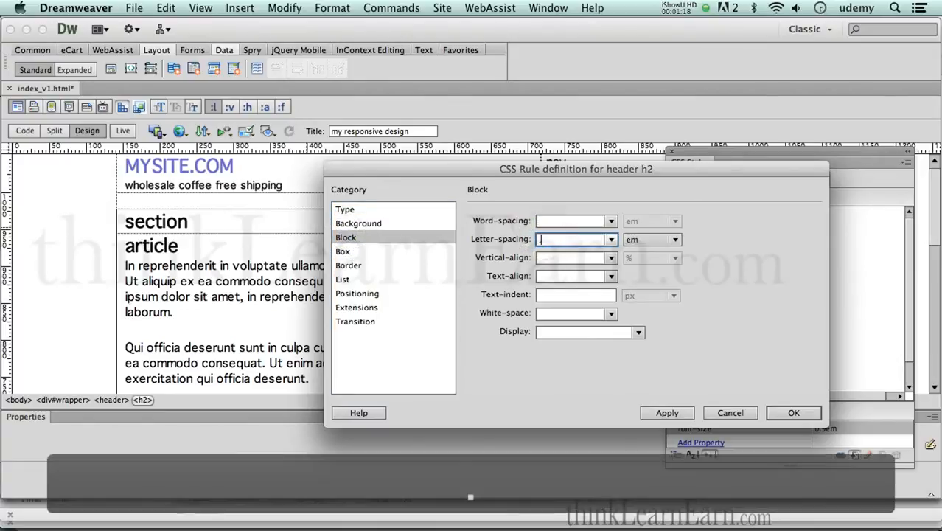
text(.05)
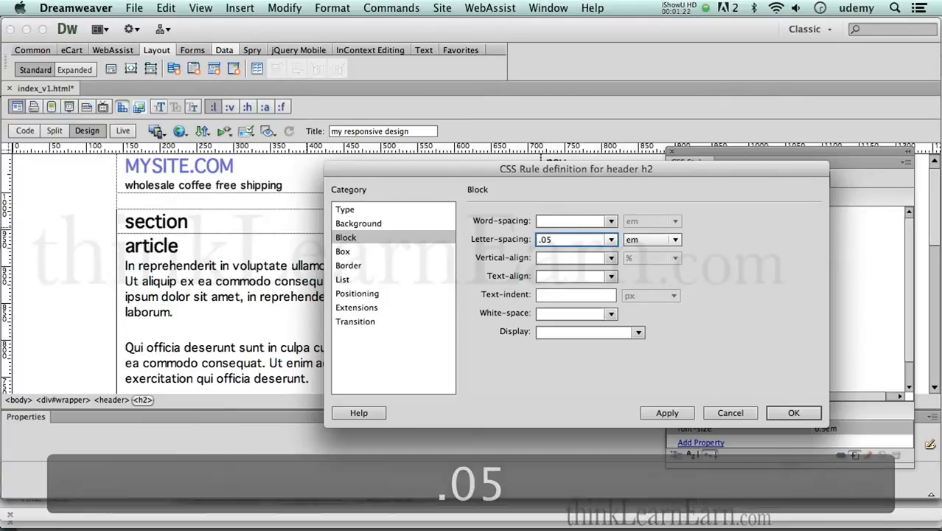
click(666, 413)
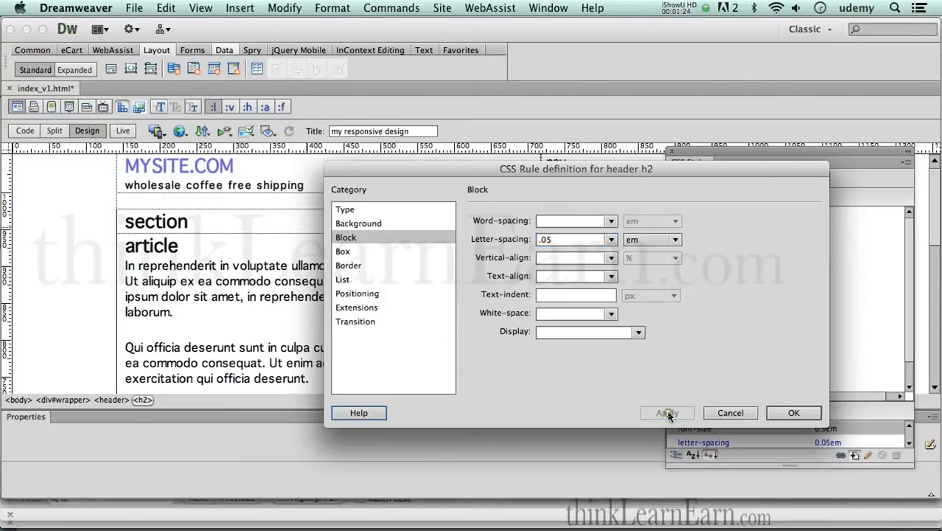
click(666, 412)
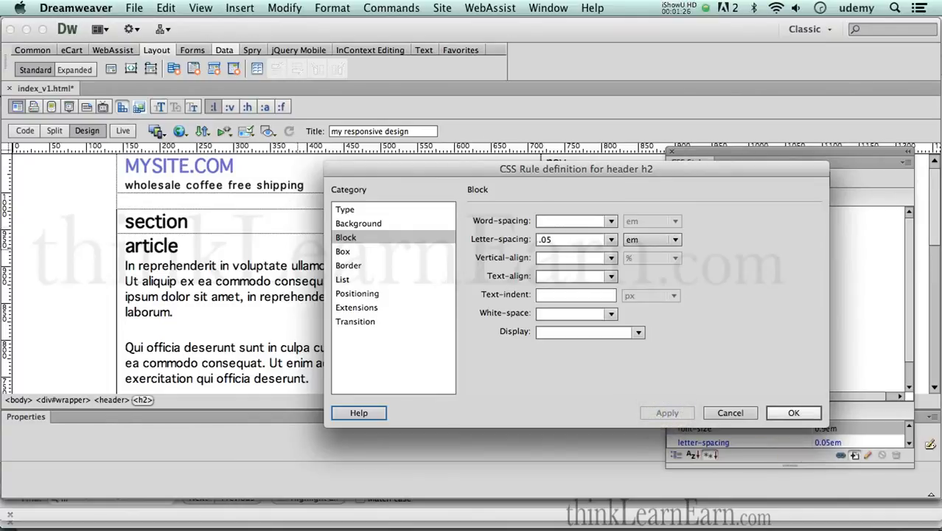
click(792, 413)
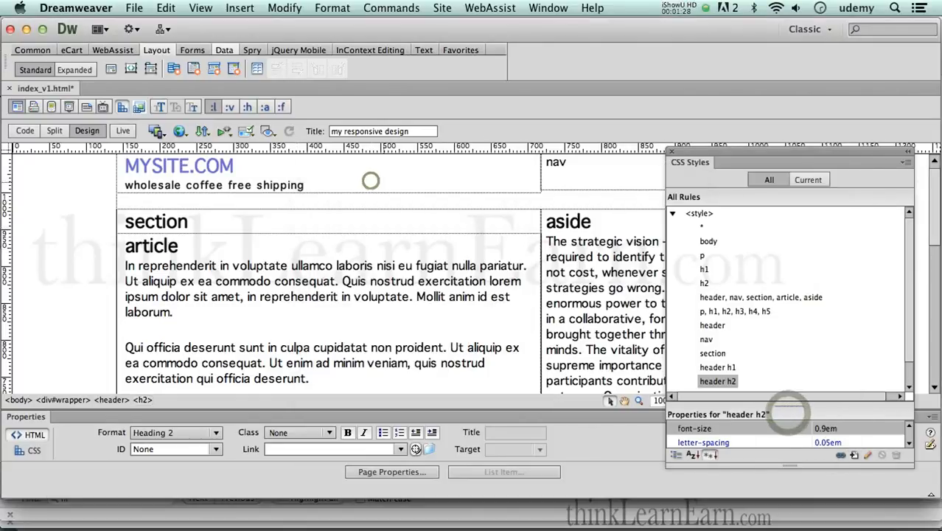
key(cmd+s)
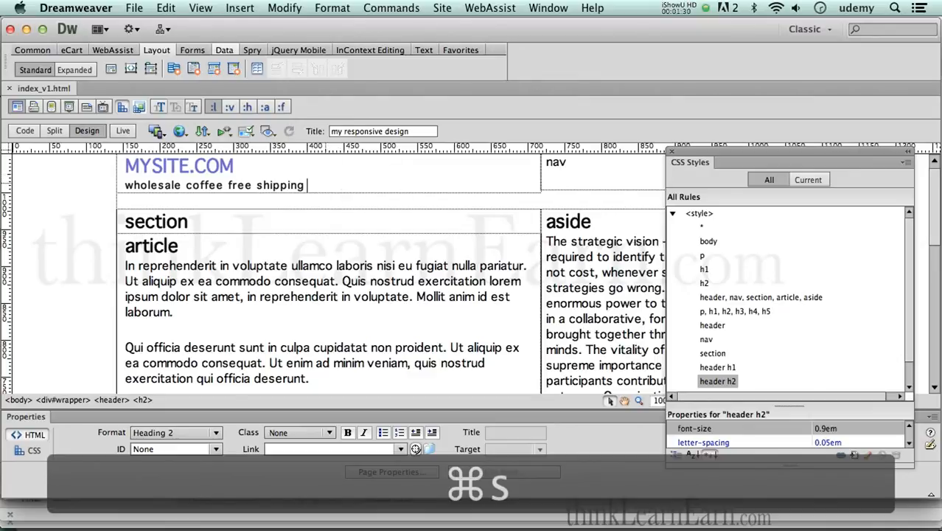
Wrap the site-name heading and tagline together in an hgroup element
key(cmd+s)
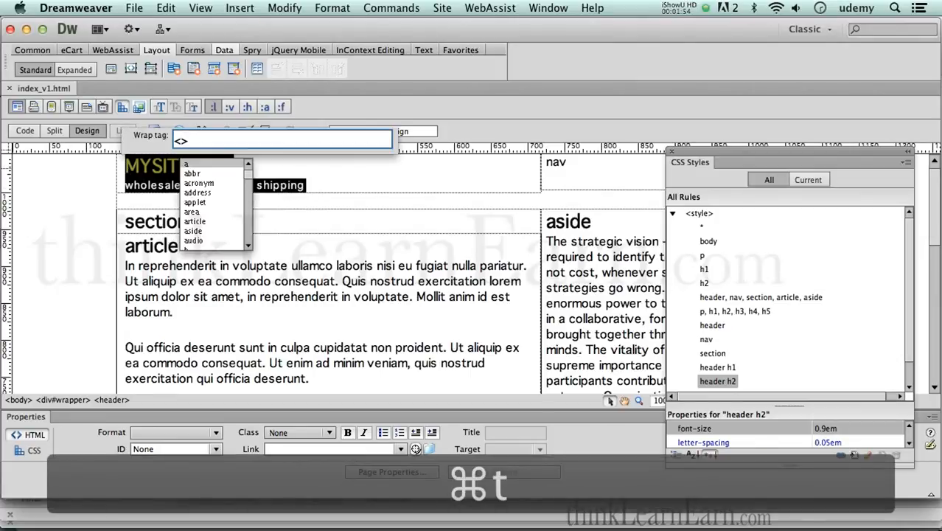
text(he)
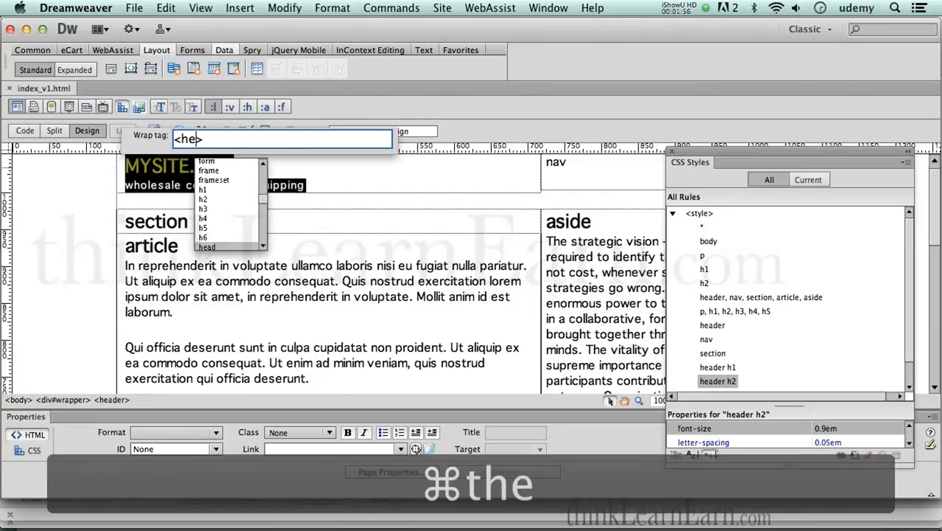
text(g)
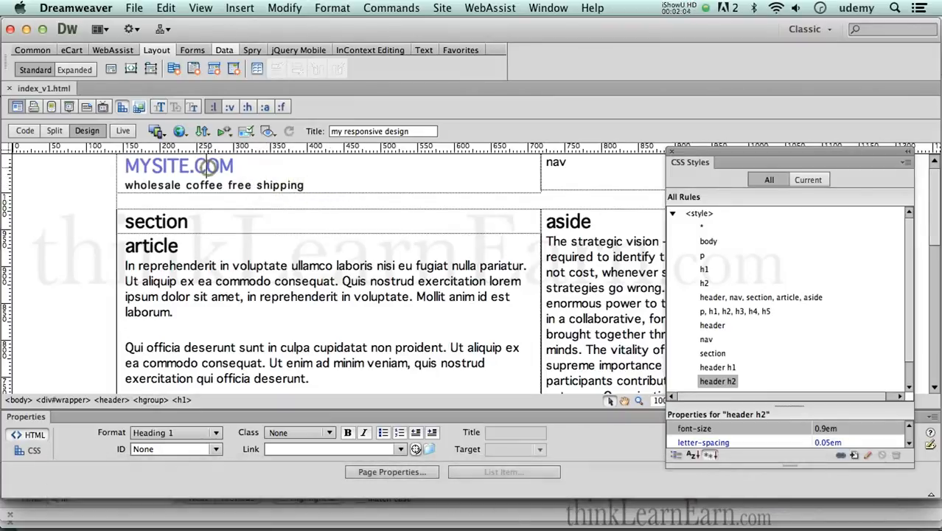
triple_click(214, 186)
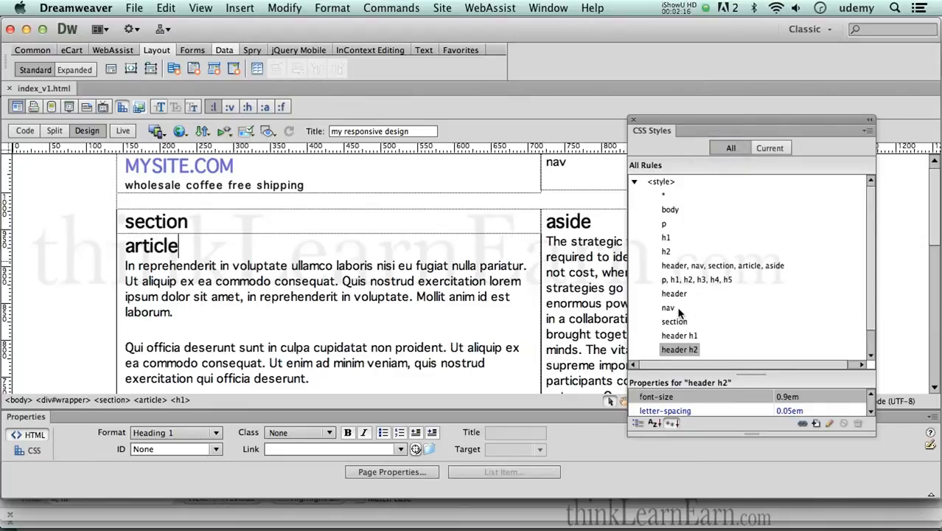
mouse_move(672, 321)
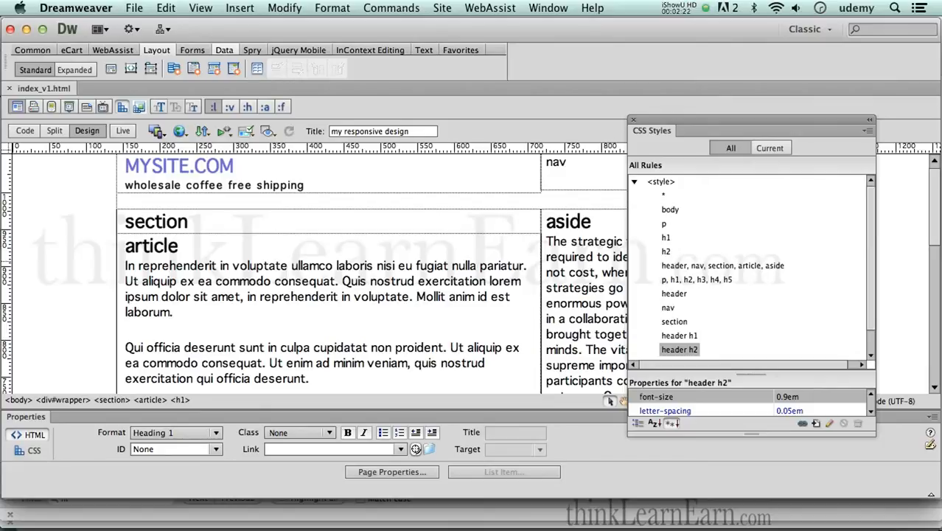
double_click(671, 209)
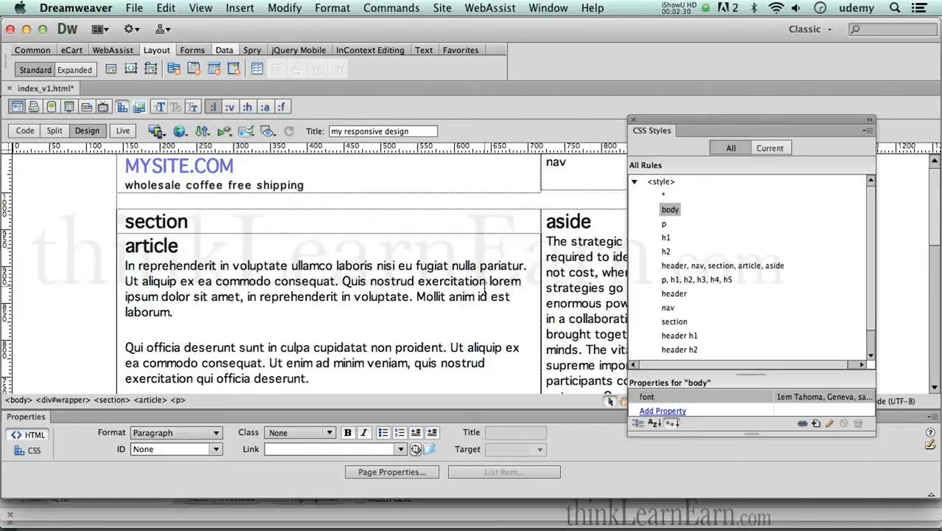
click(485, 280)
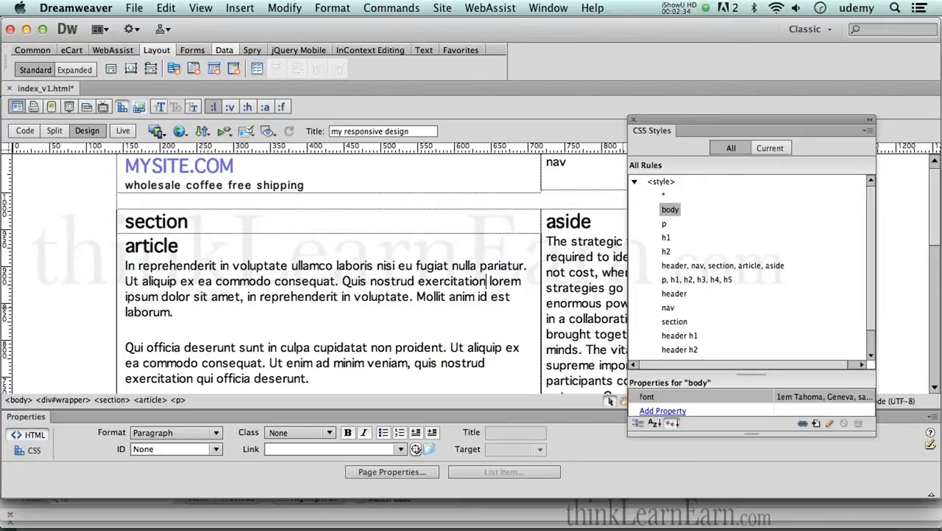
Give the section rule a font size of .9em, then settle on 0.8em
double_click(674, 321)
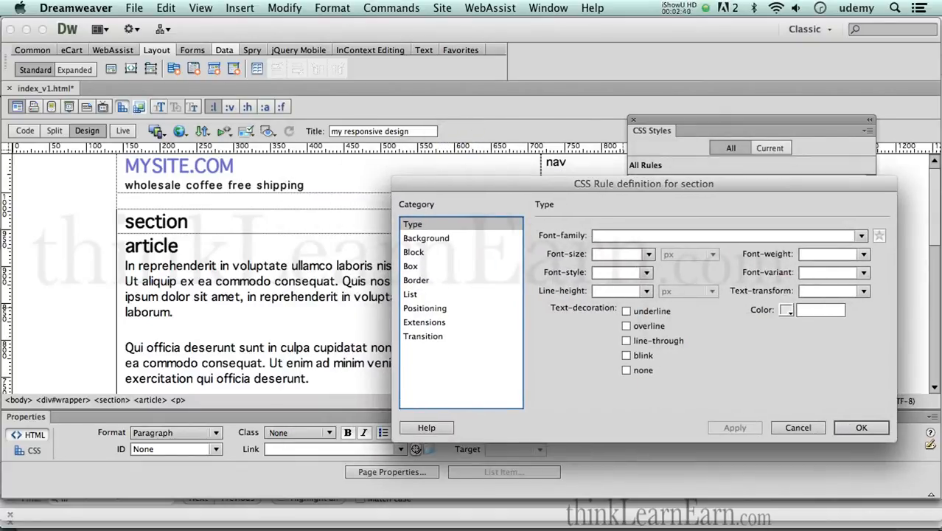
mouse_move(559, 199)
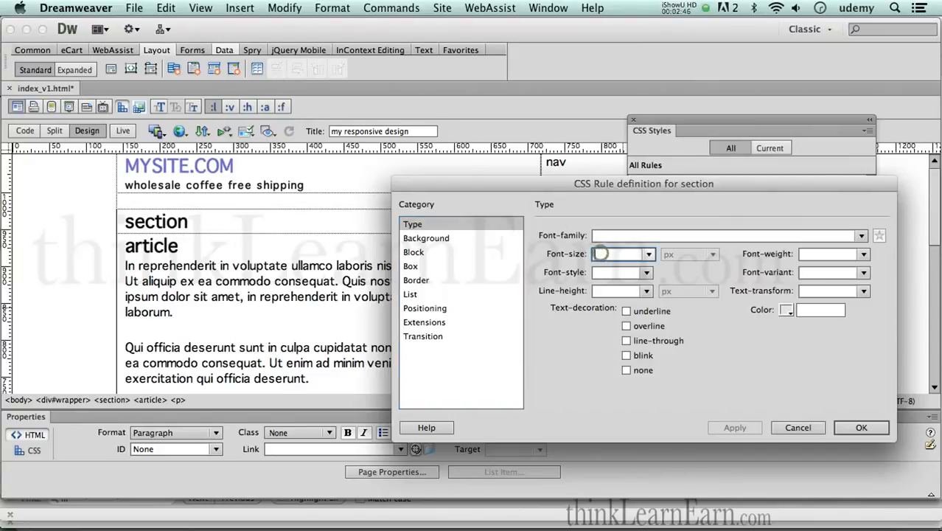
text(9)
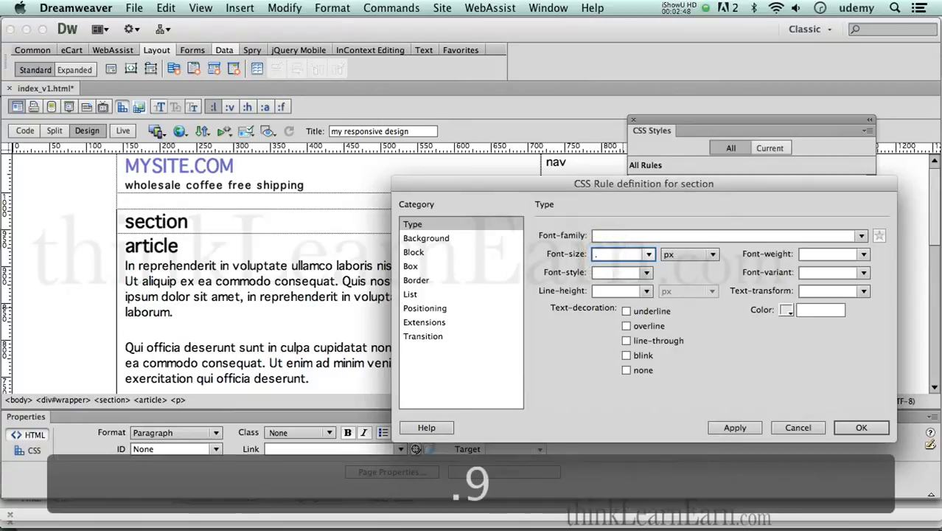
text(.9em)
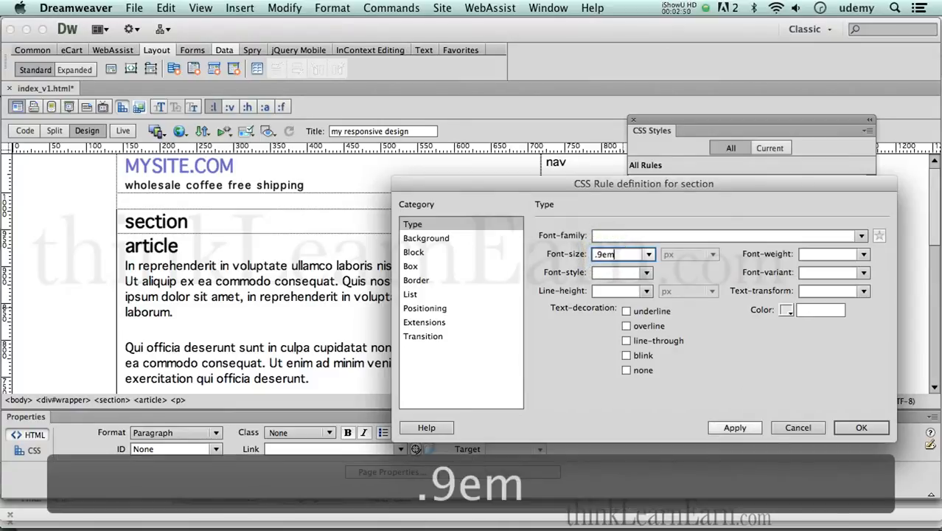
click(734, 428)
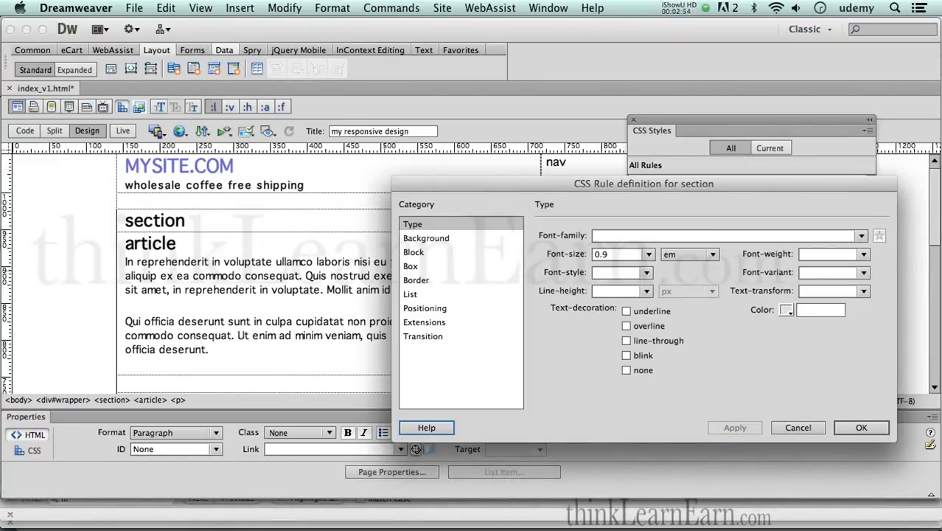
click(619, 253)
text(0.8)
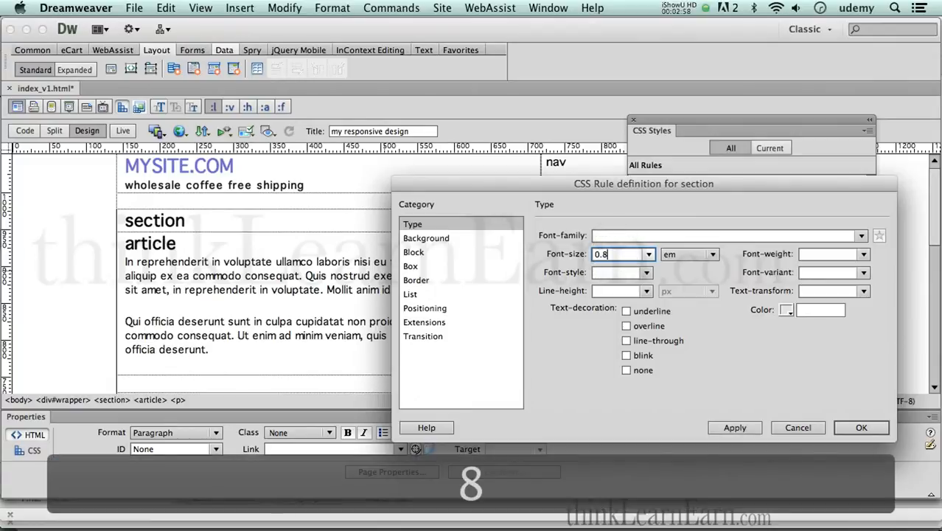
click(735, 427)
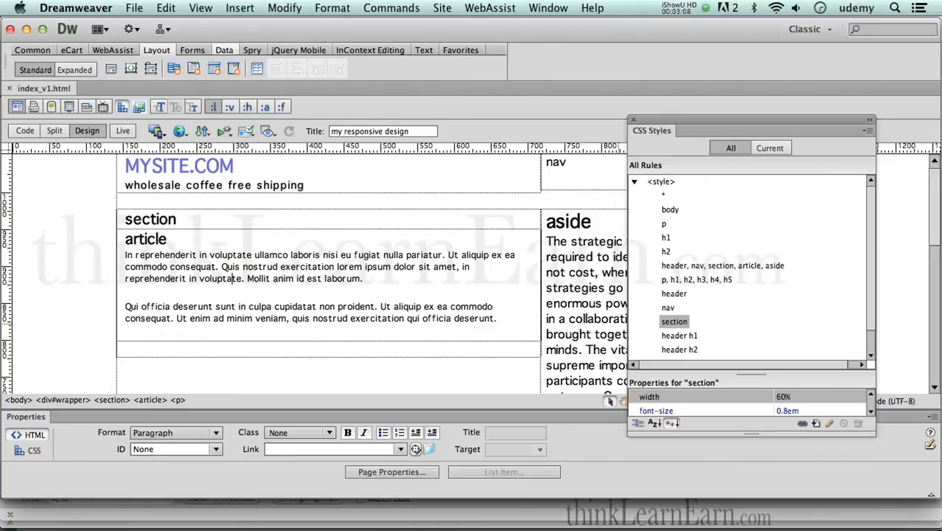
scroll(down, 3)
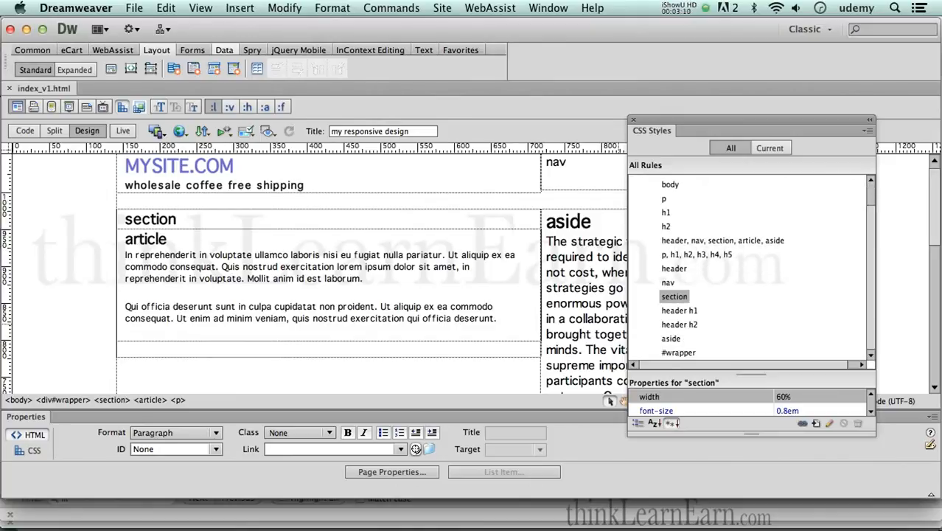
mouse_move(693, 339)
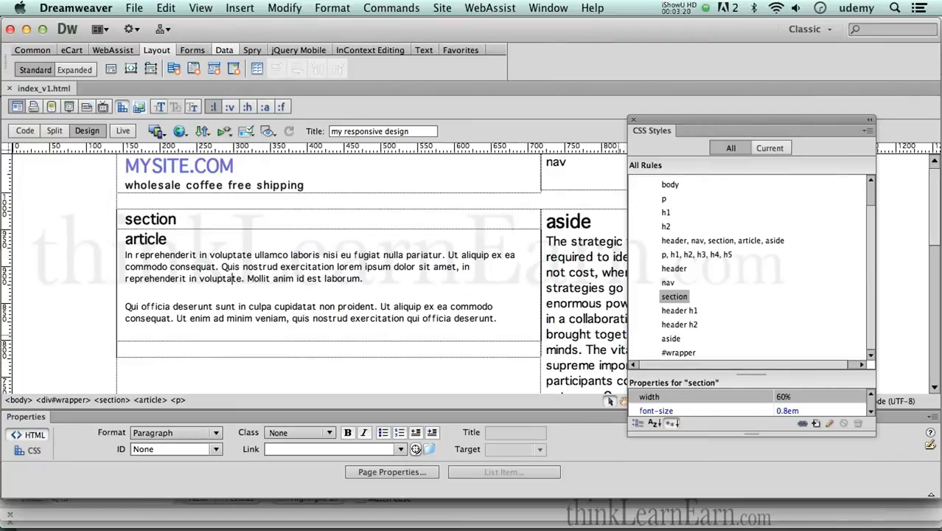
click(678, 351)
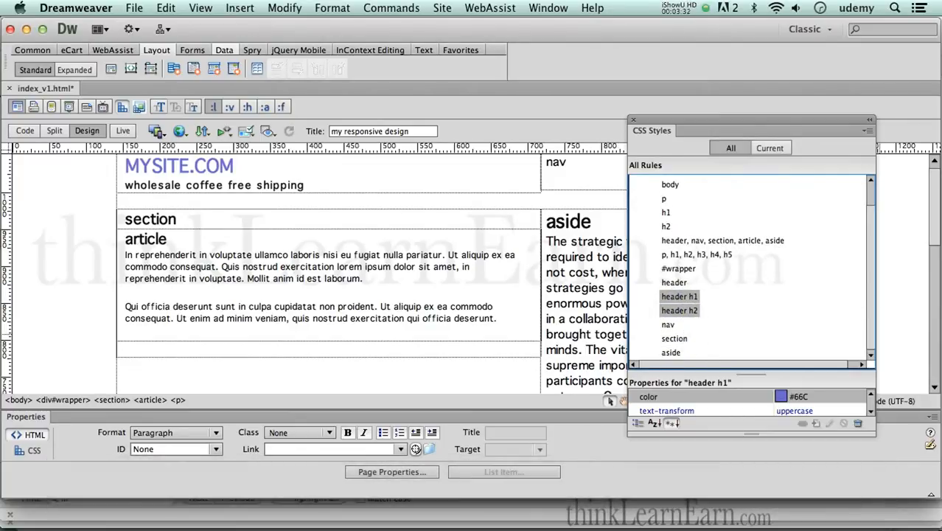
scroll(down, 3)
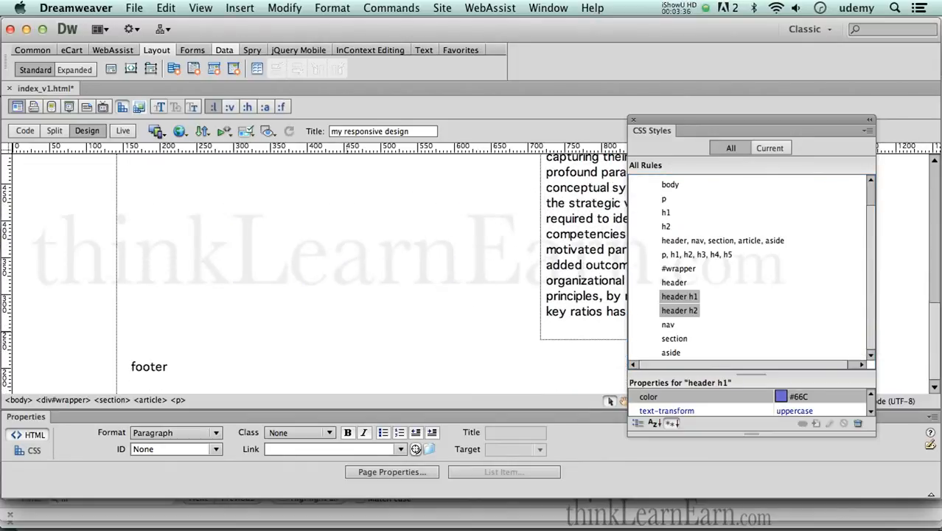
click(149, 366)
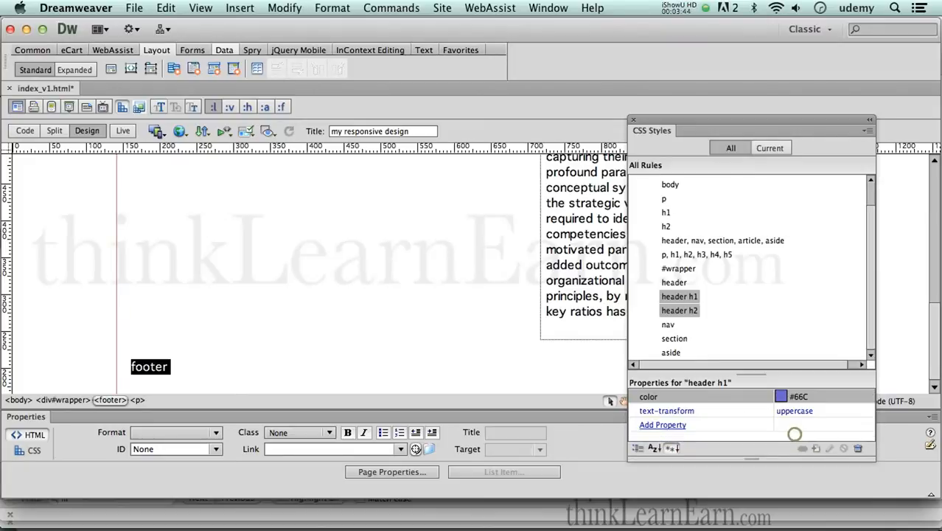
click(675, 336)
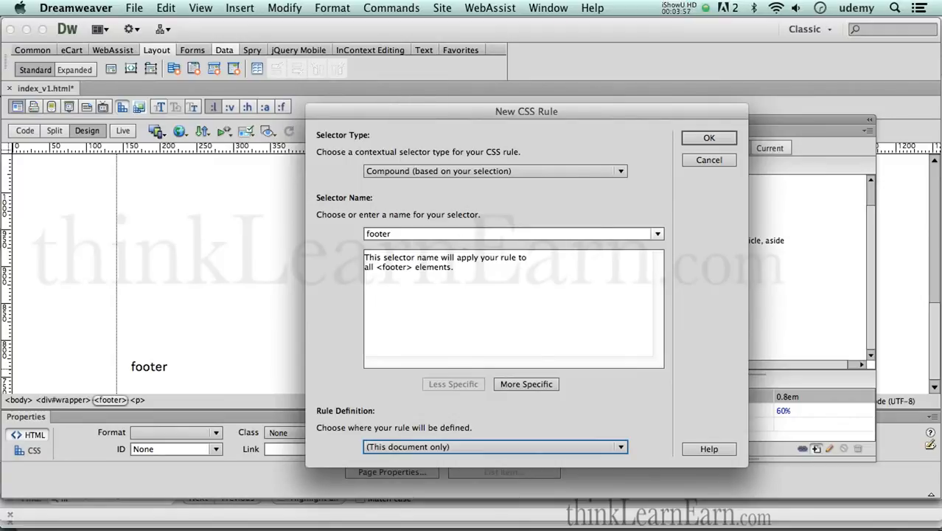
mouse_move(460, 240)
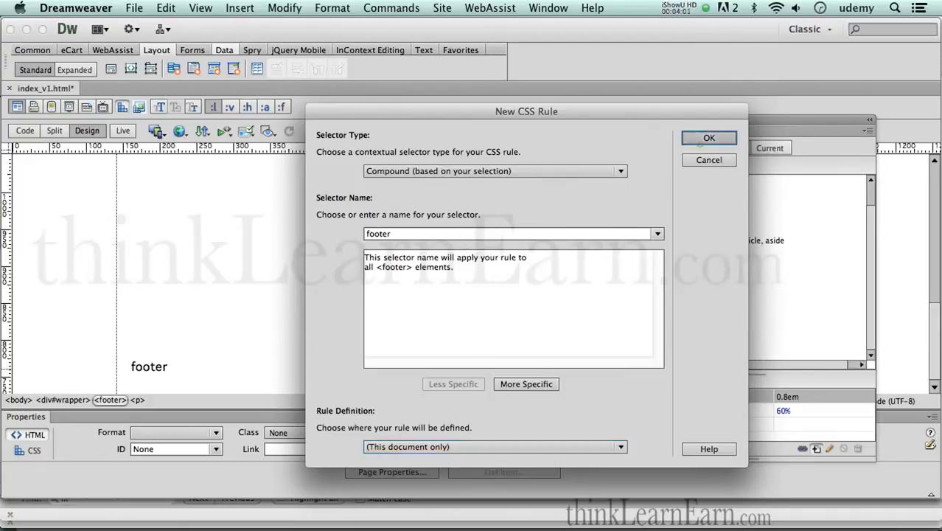
Confirm the new 'footer' rule and open its style definition
click(708, 138)
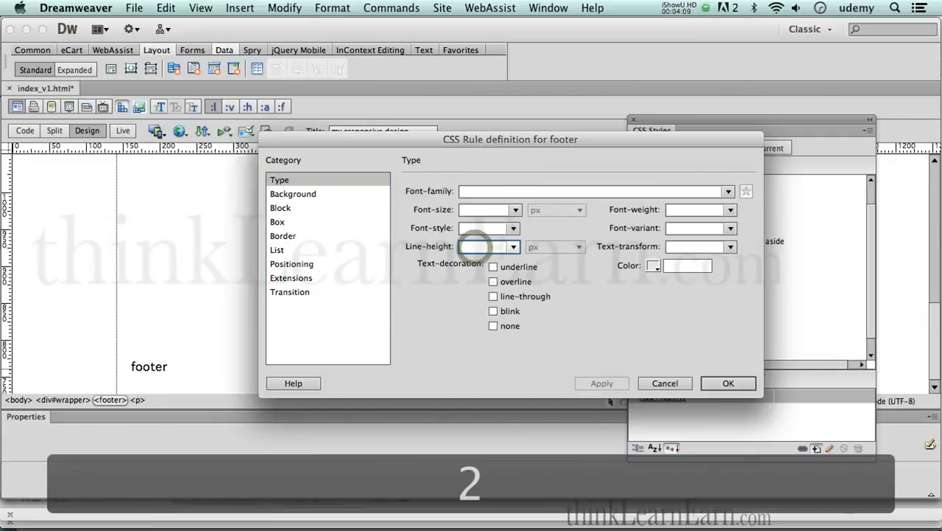
Give the footer a 25px line height, centred text and a .7em font size
text(25)
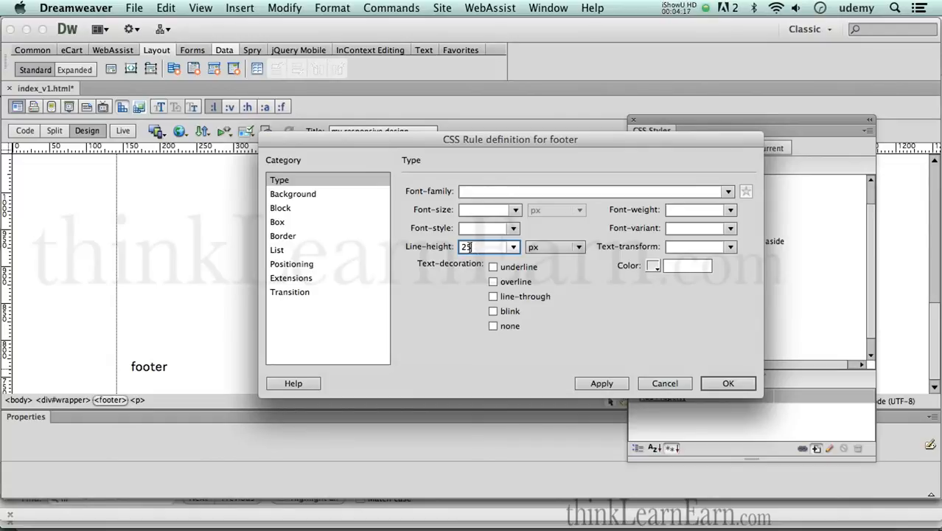
text(5)
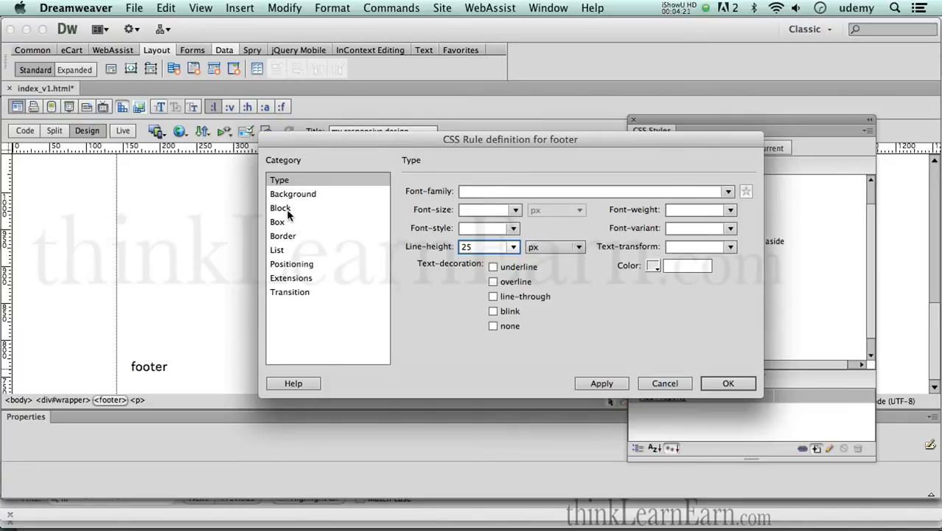
click(280, 206)
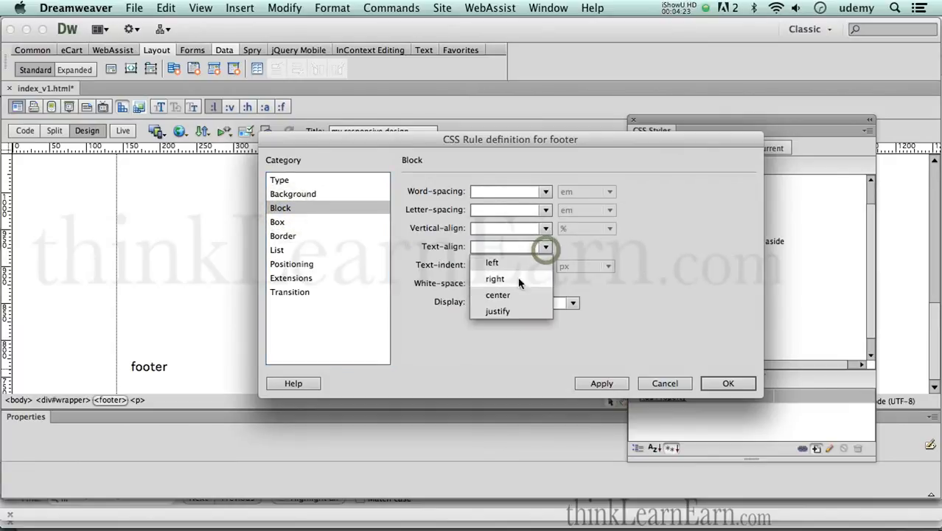
click(498, 295)
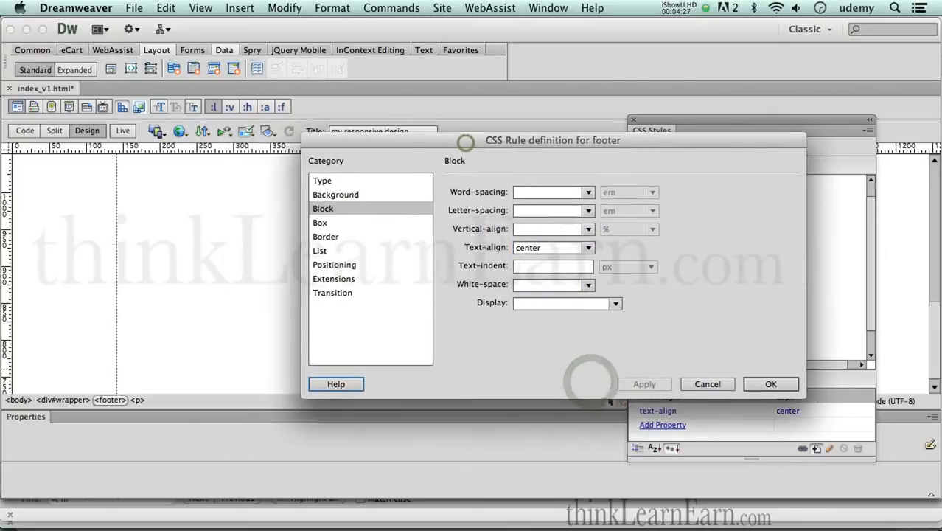
click(321, 180)
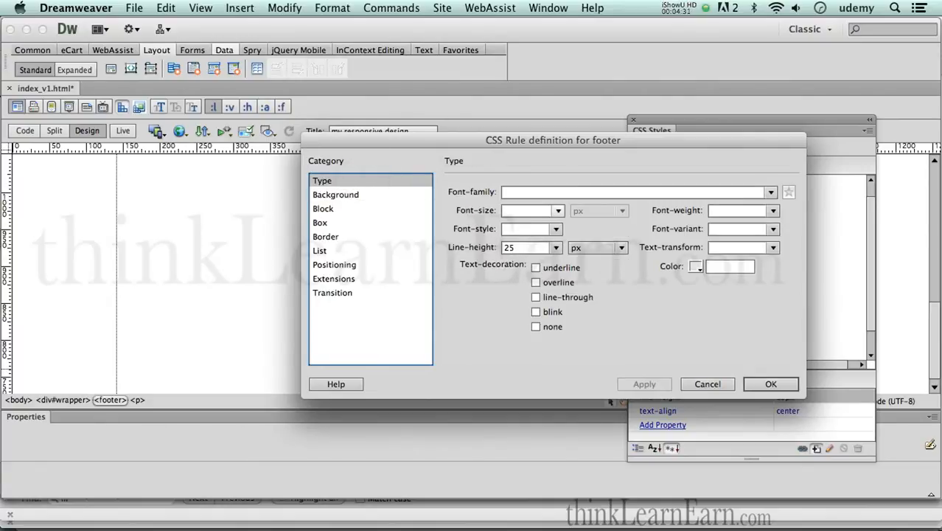
click(528, 210)
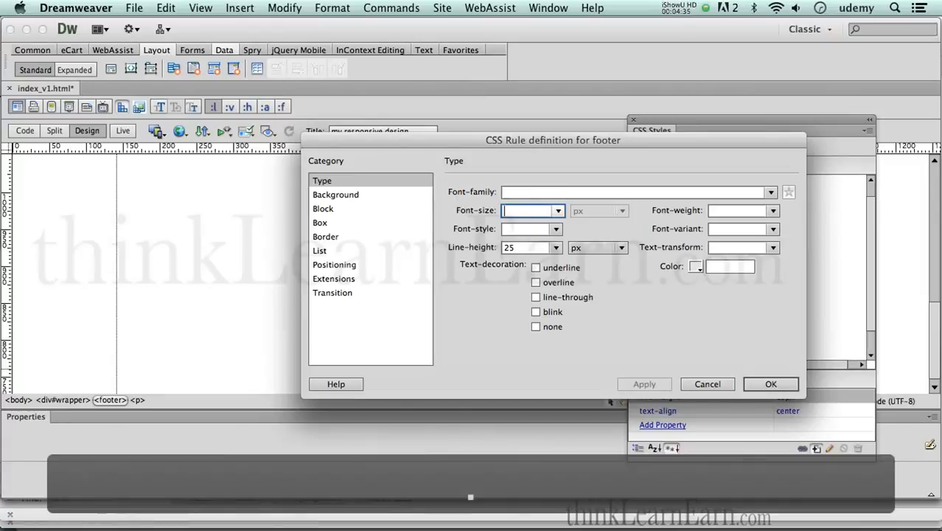
text(.7e)
click(730, 265)
text(#FFF)
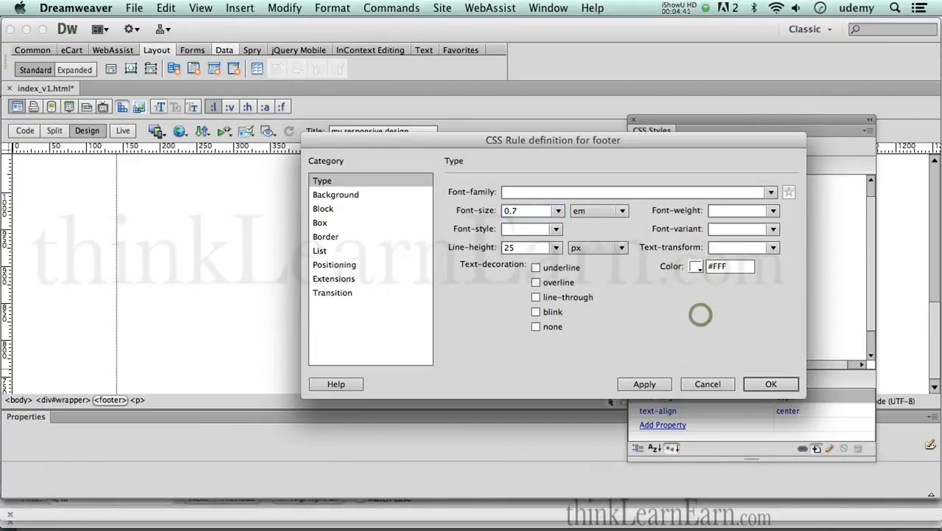
Set the footer background colour to orange #F60
click(336, 195)
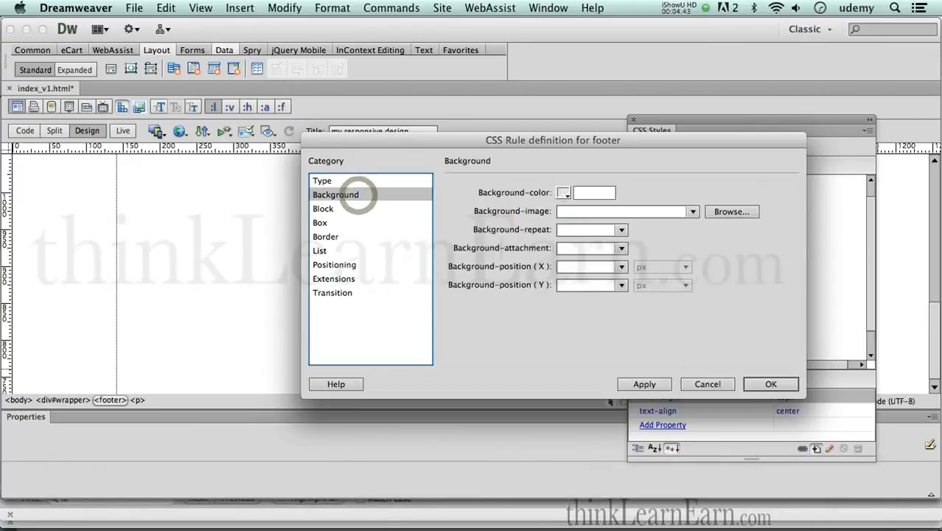
click(563, 192)
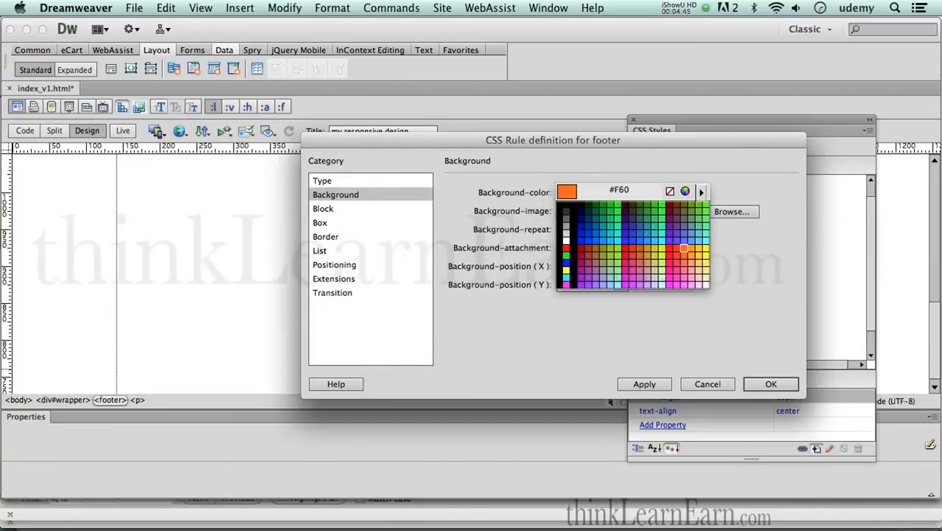
click(681, 247)
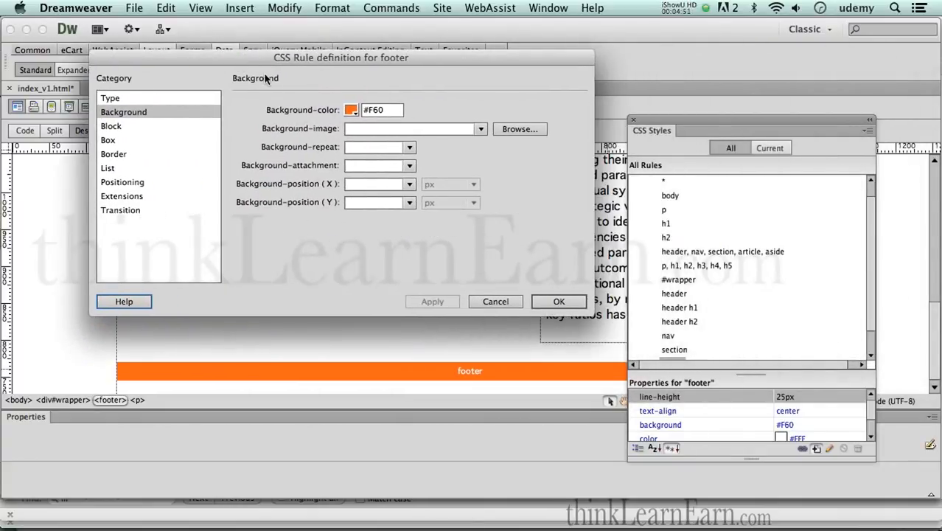
mouse_move(409, 68)
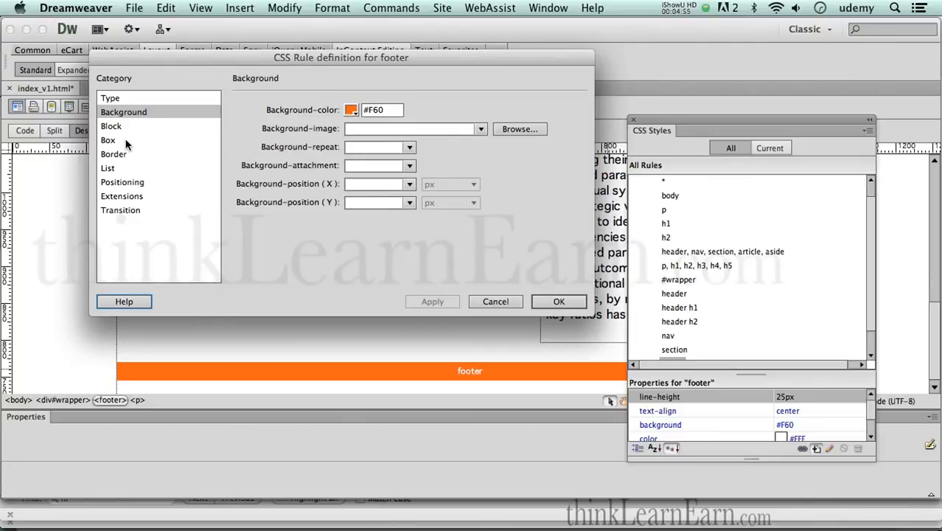
Set the footer rule's box properties, confirm the rule and save the page
click(109, 140)
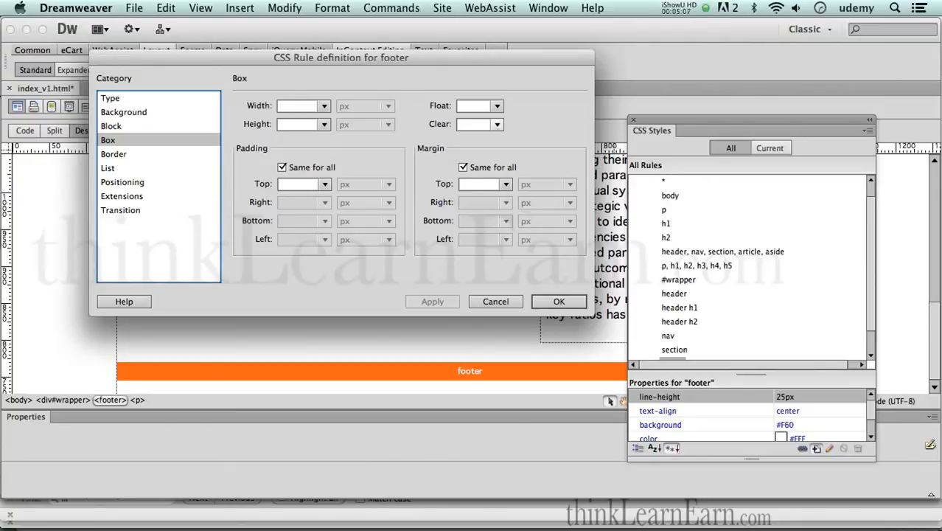
click(479, 124)
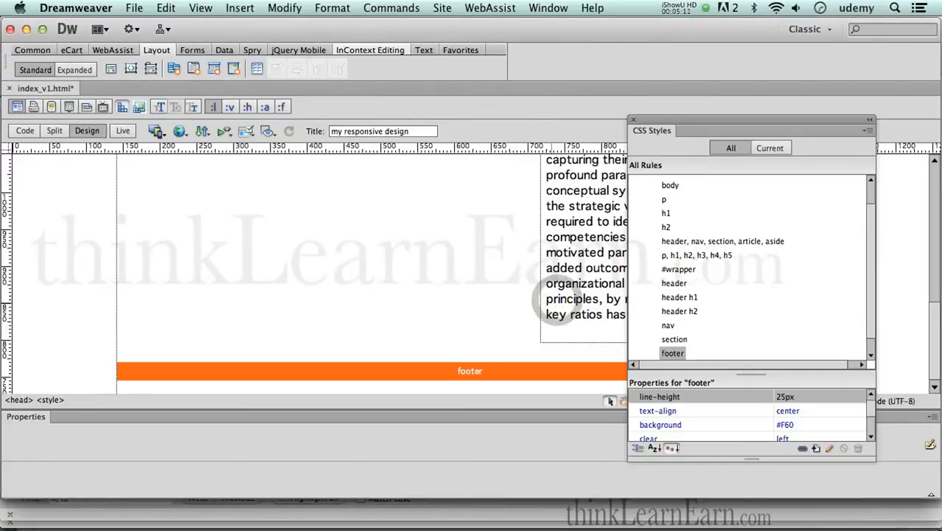
key(cmd+s)
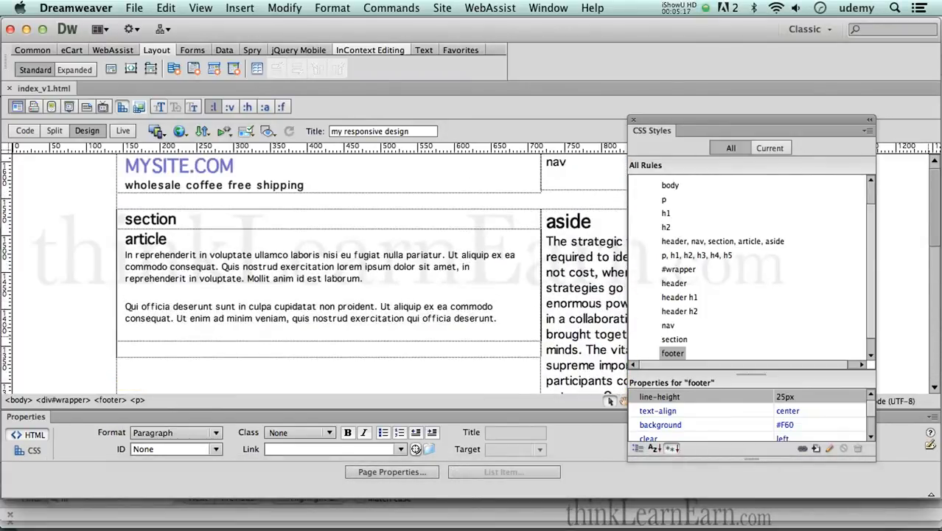
scroll(down, 3)
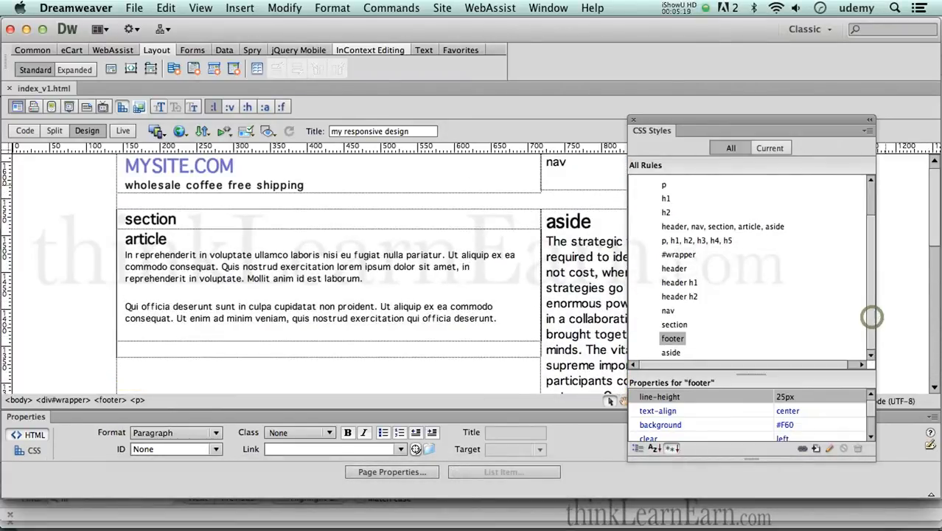
Reopen the footer rule, clear it below the left floats, then switch to the browser
click(670, 337)
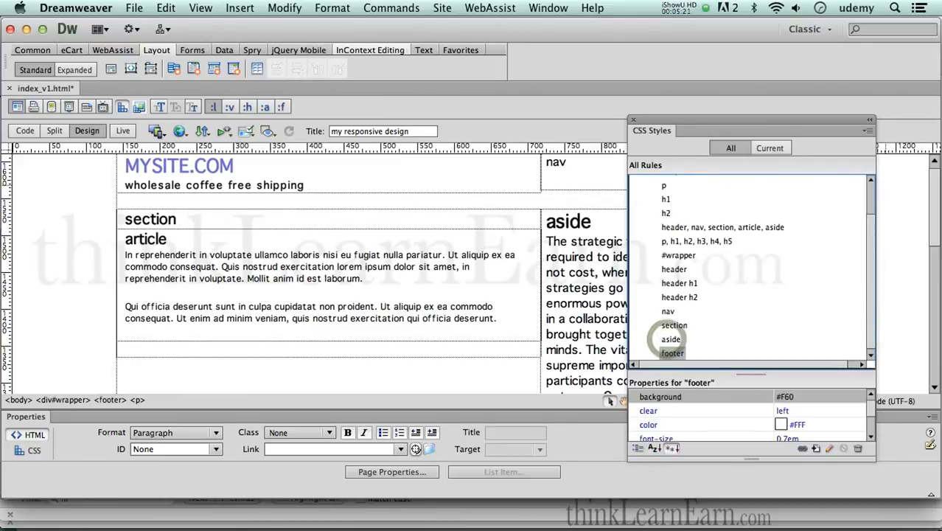
key(cmd+s)
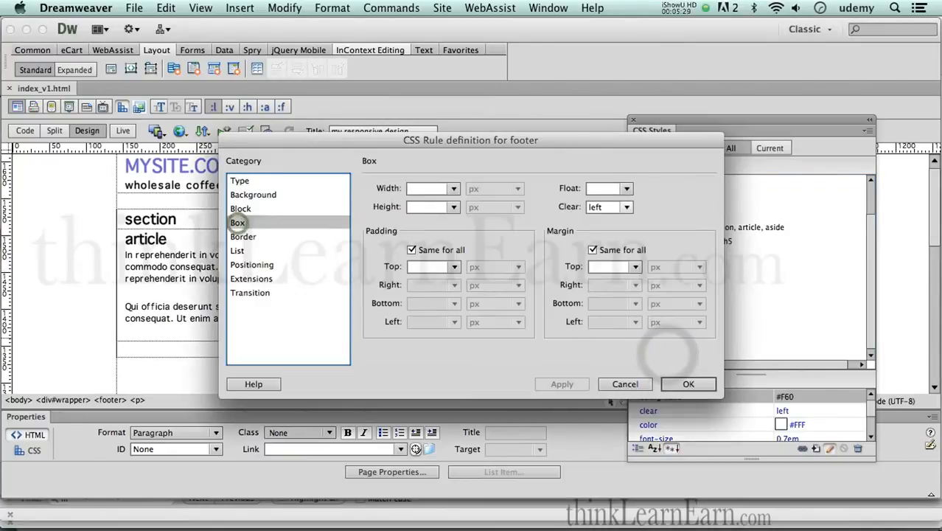
click(625, 383)
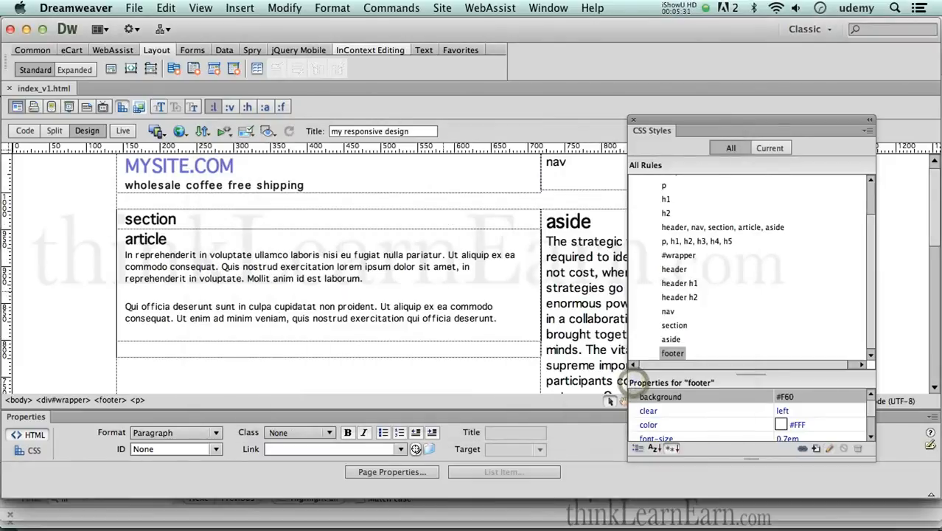
click(362, 277)
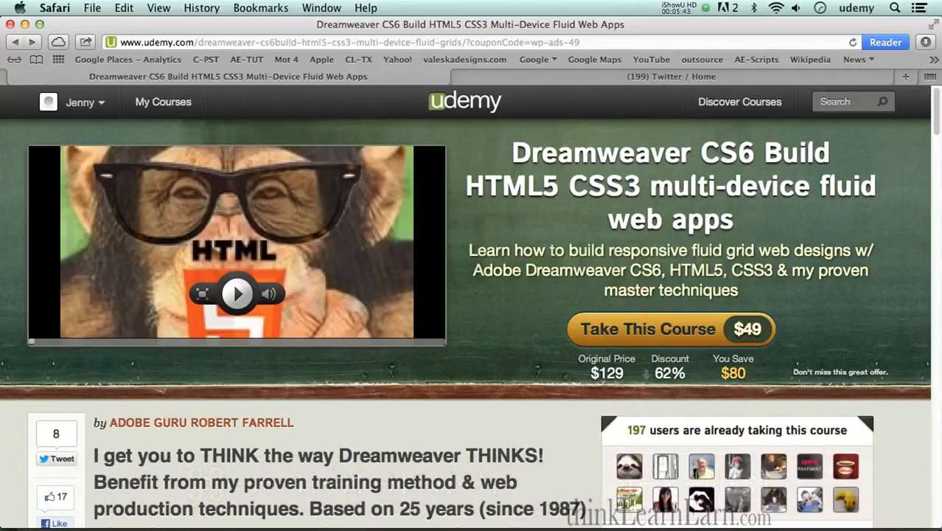
mouse_move(578, 312)
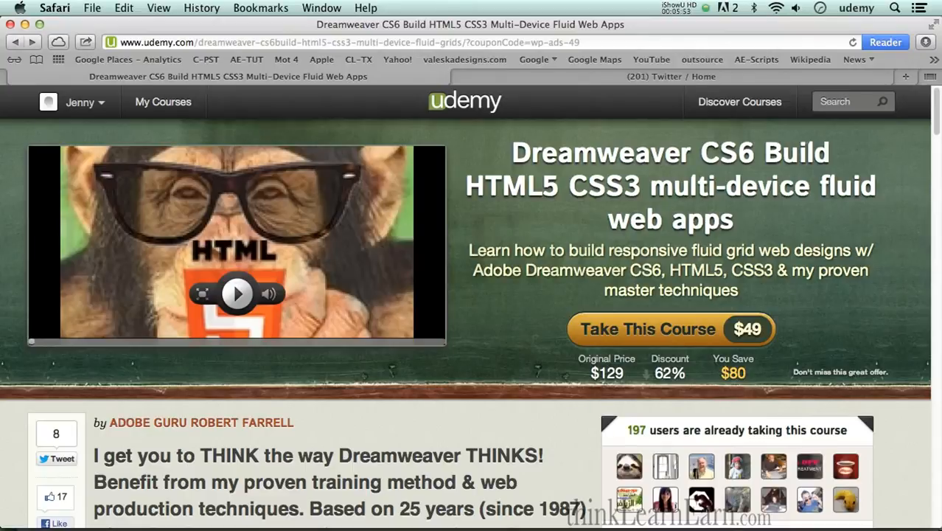
Scroll through the Udemy Dreamweaver CS6 course page in Safari
scroll(down, 3)
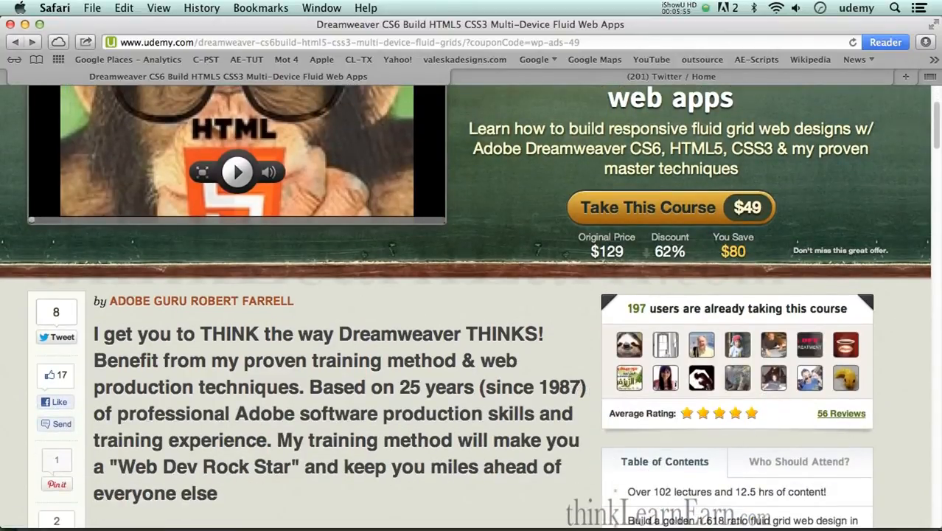
scroll(up, 3)
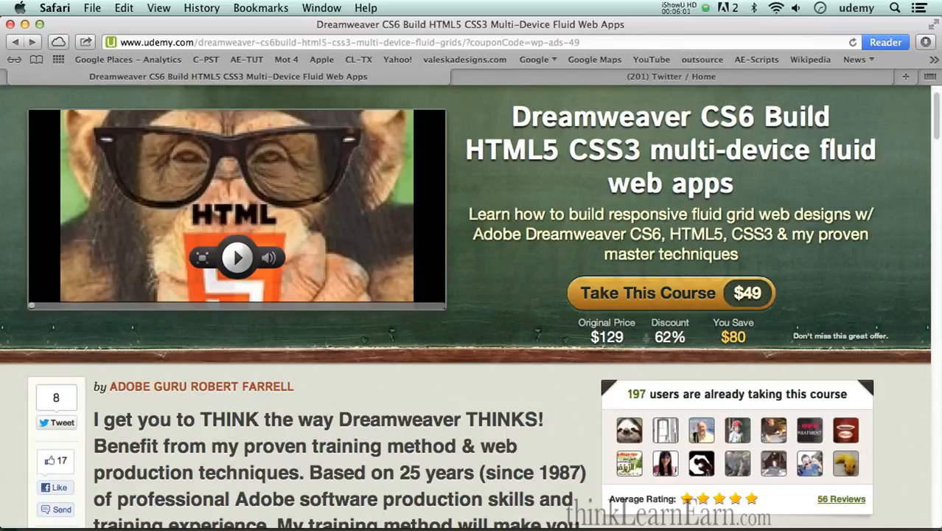
scroll(down, 3)
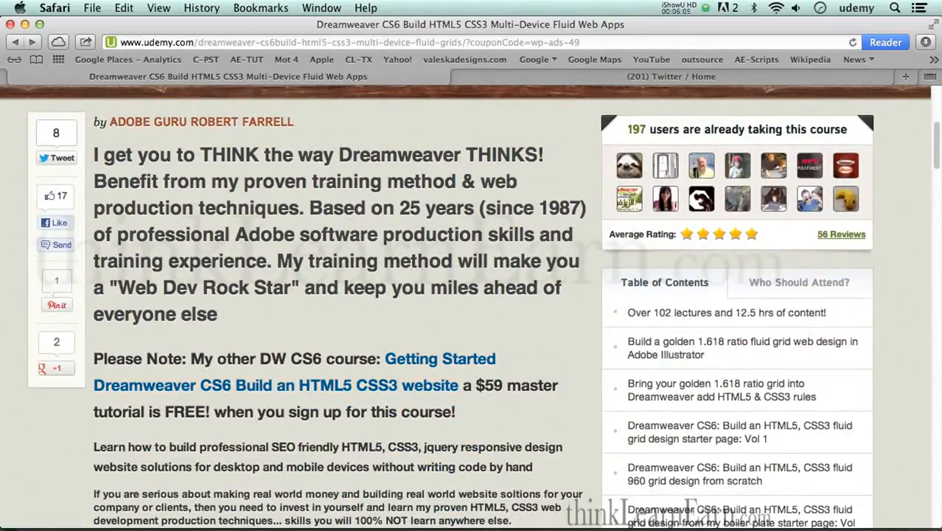
scroll(up, 3)
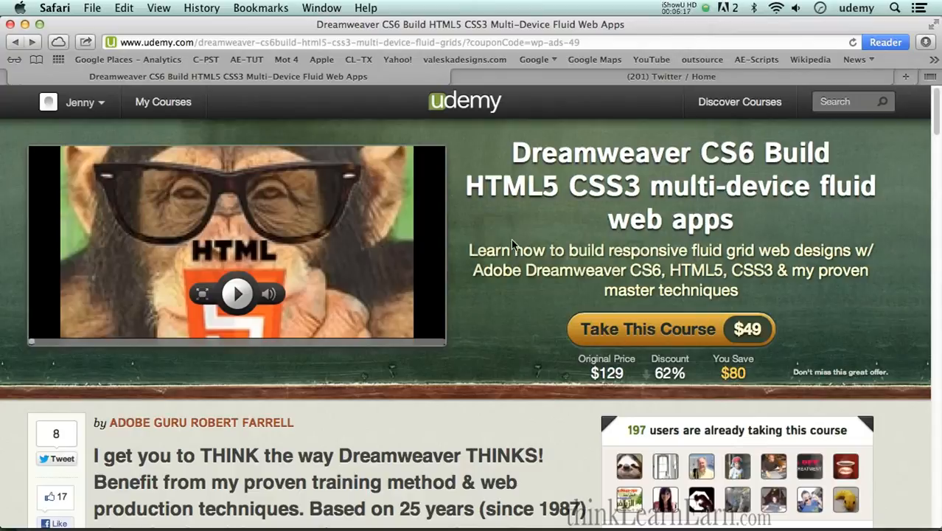
mouse_move(513, 238)
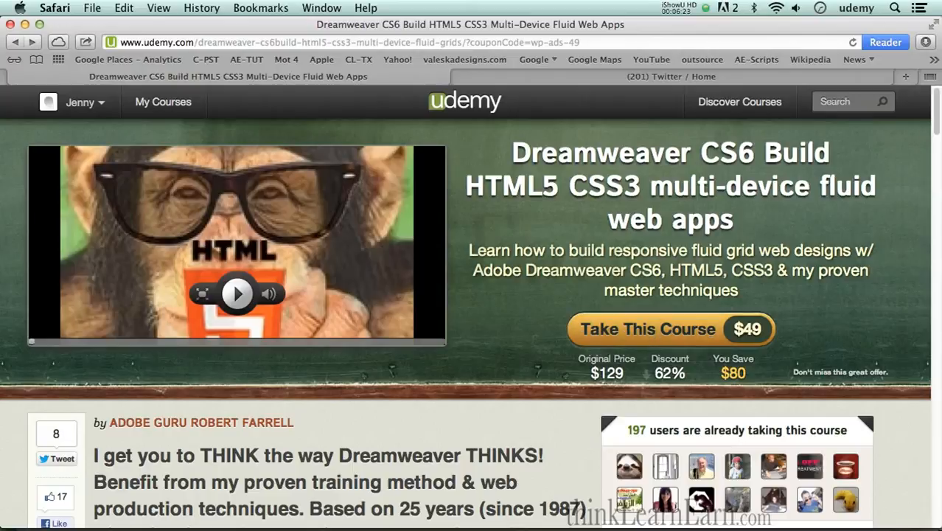
scroll(down, 3)
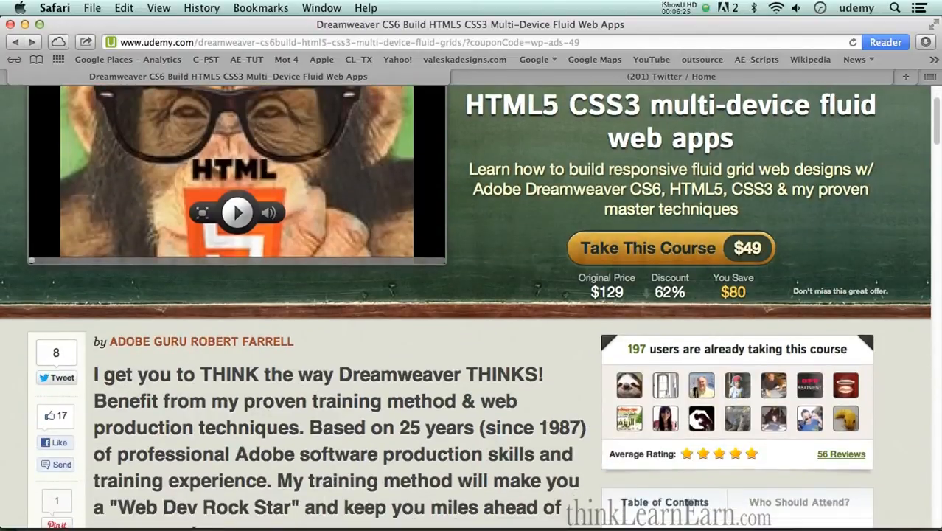
scroll(down, 3)
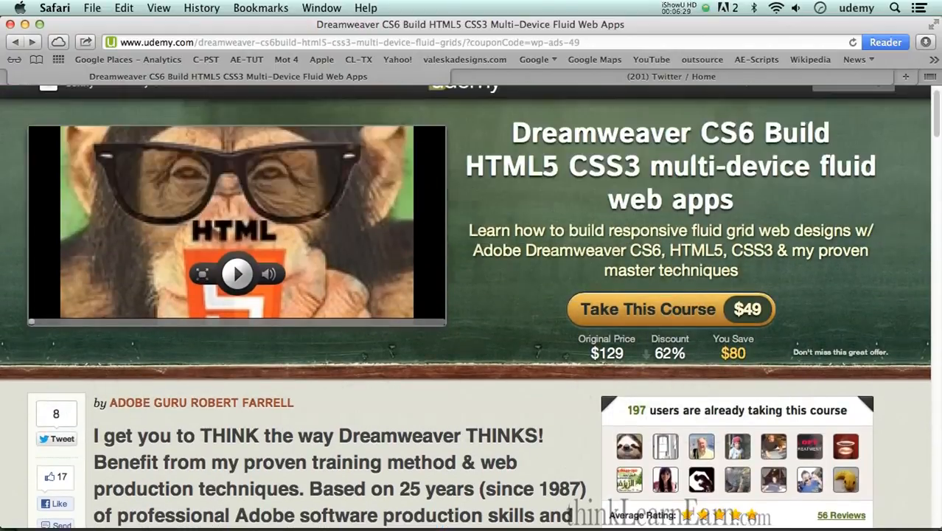
scroll(down, 3)
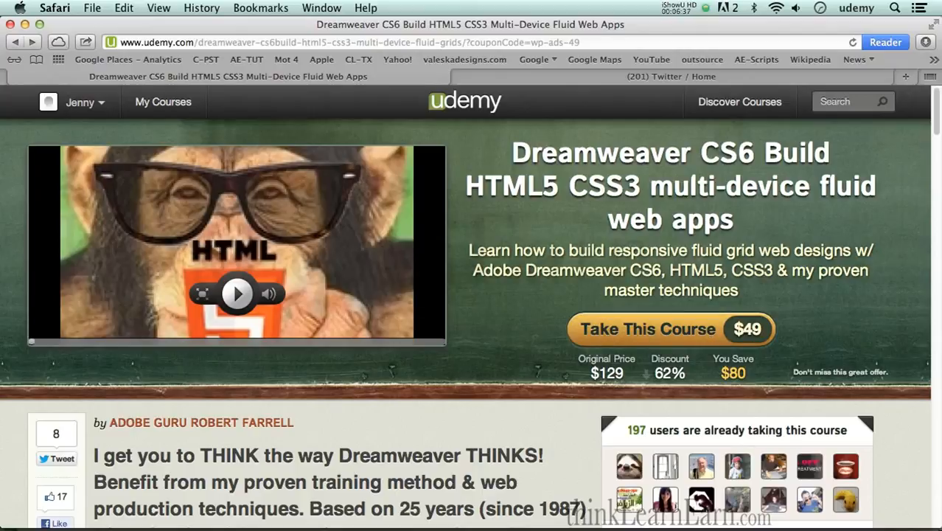
scroll(down, 3)
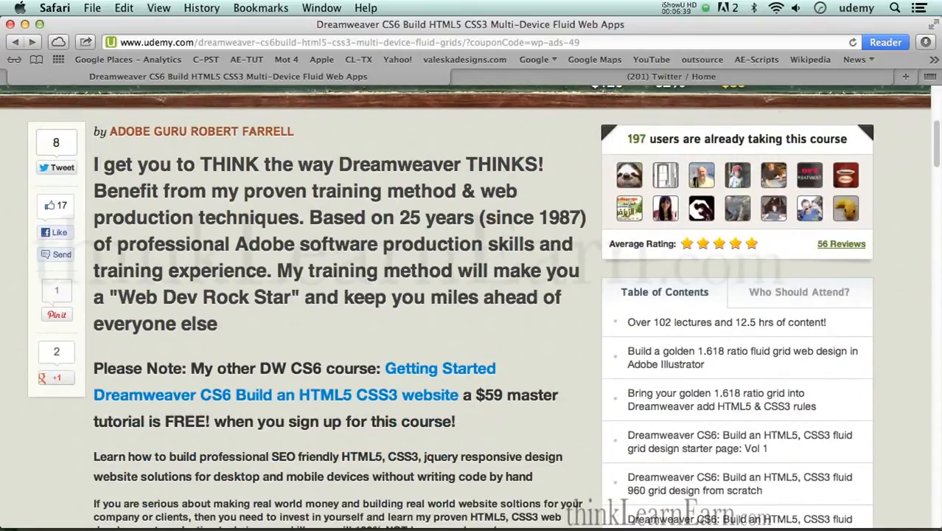